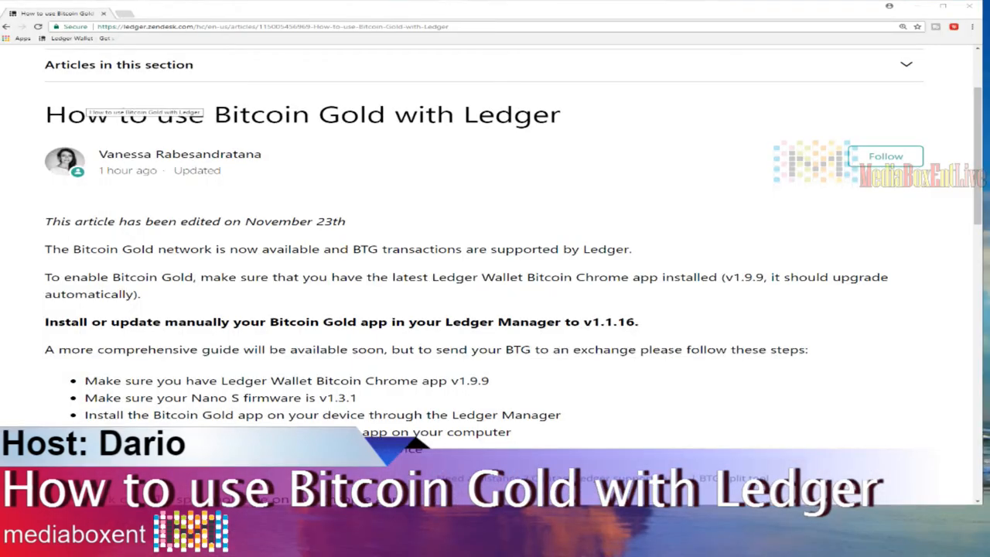
- From the article, start a new tab and go to the Chrome Web Store
triple_click(302, 115)
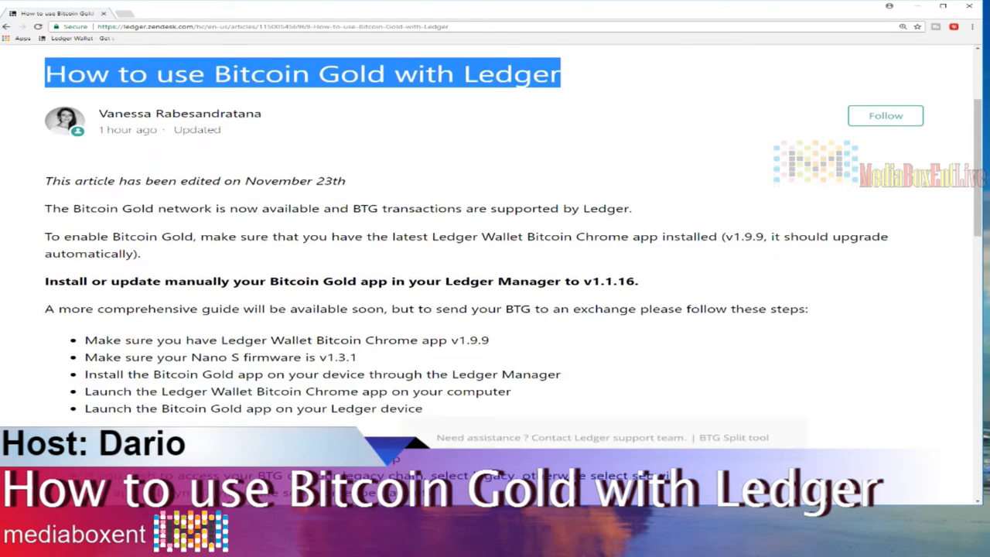
scroll("down", 3)
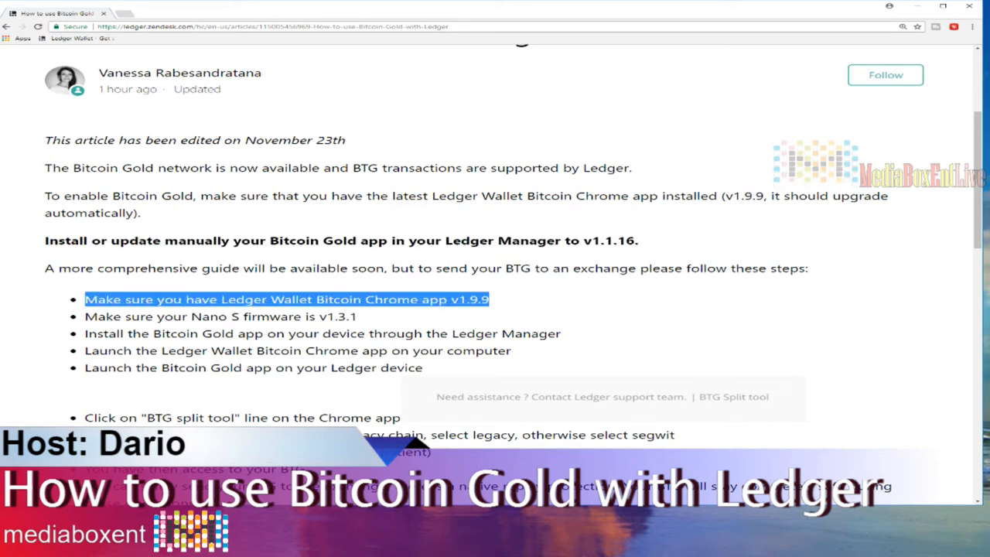
left_click(162, 12)
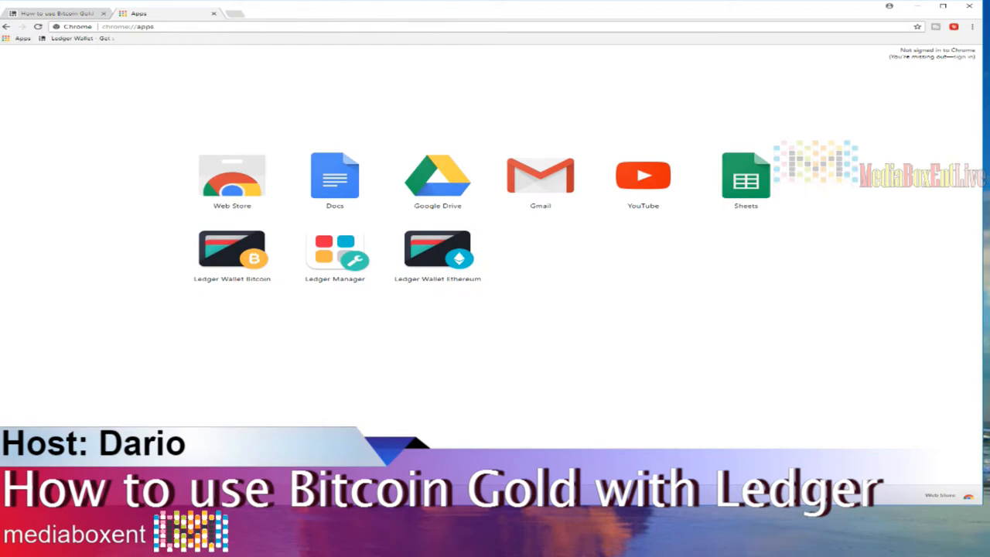
left_click(232, 173)
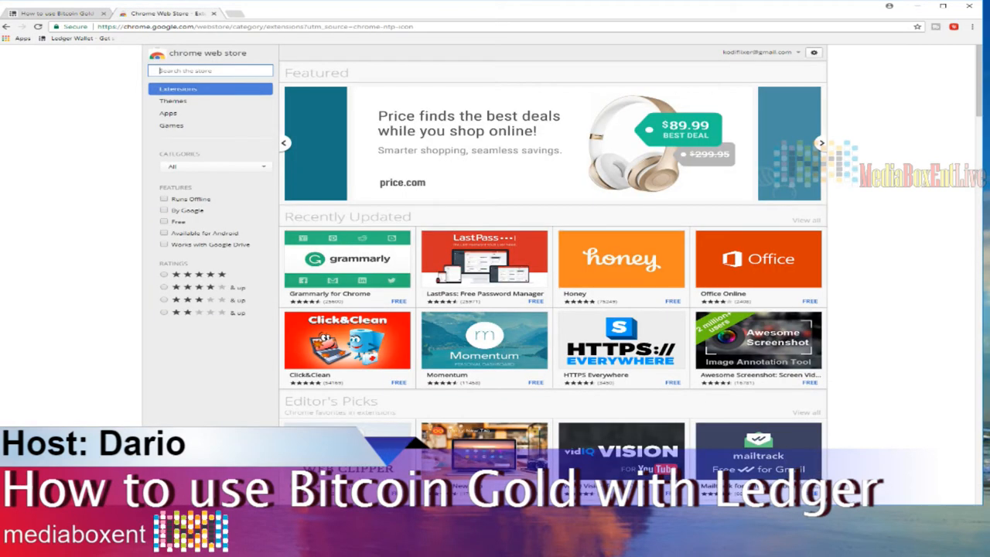
- Search the store for 'ledg' to find the Ledger Wallet Bitcoin listing
type("ledg")
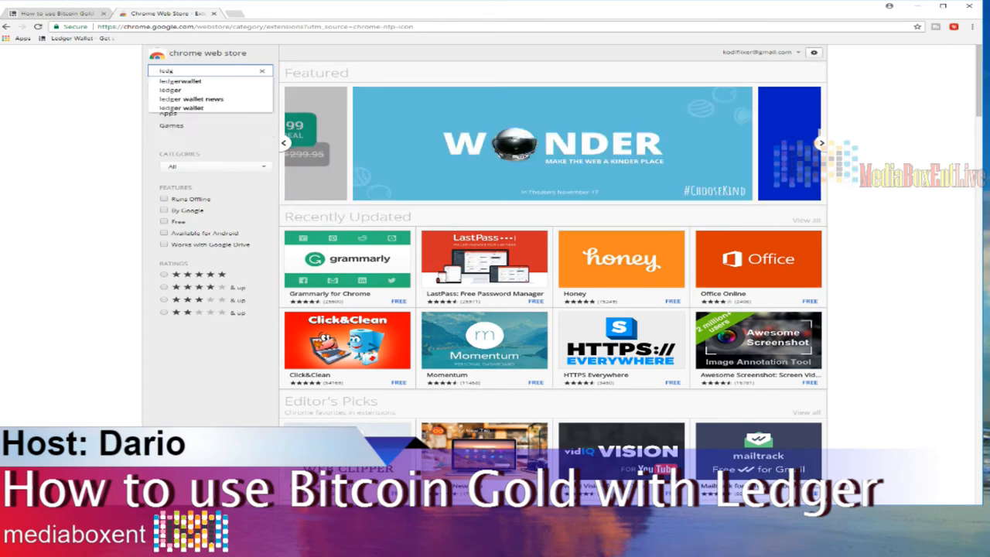
left_click(180, 81)
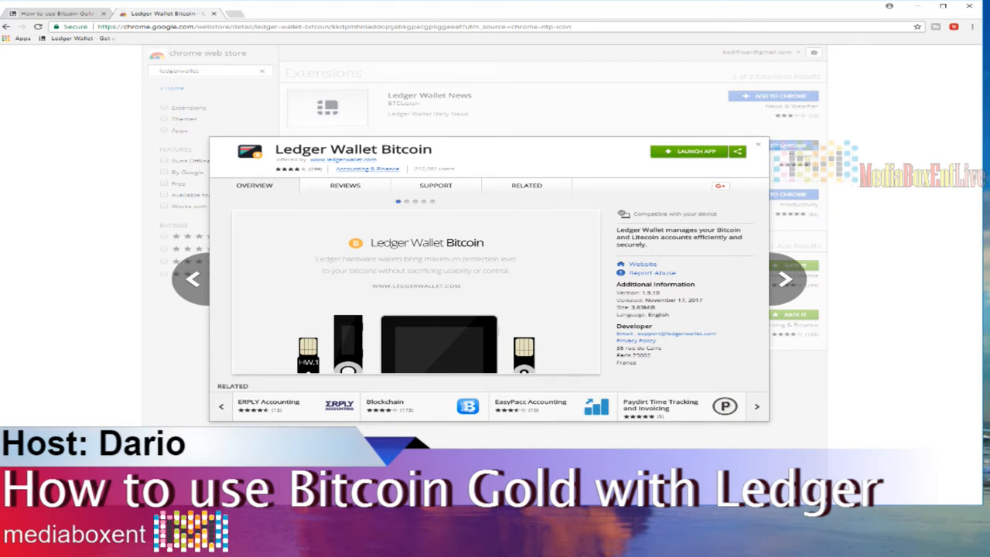
left_click(786, 279)
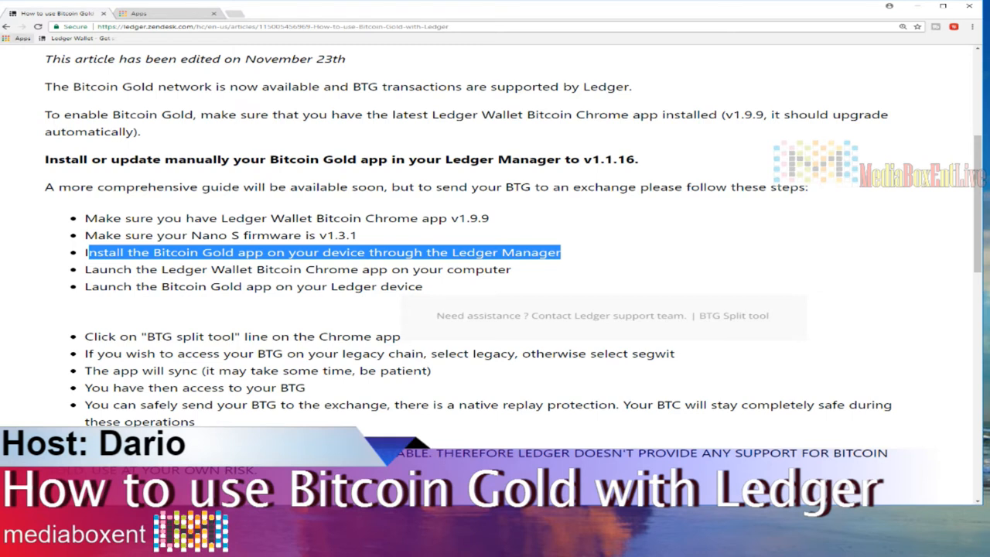
left_click(162, 12)
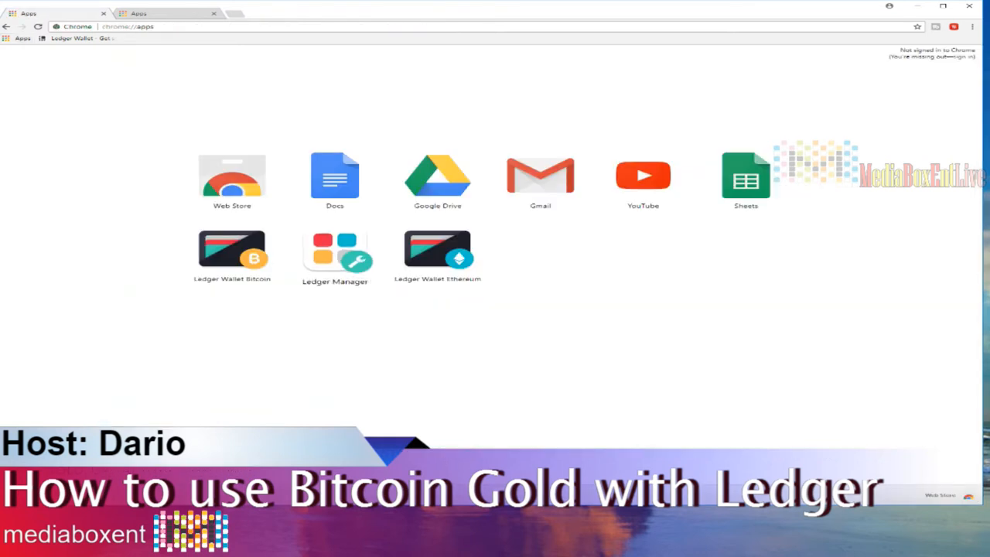
left_click(335, 250)
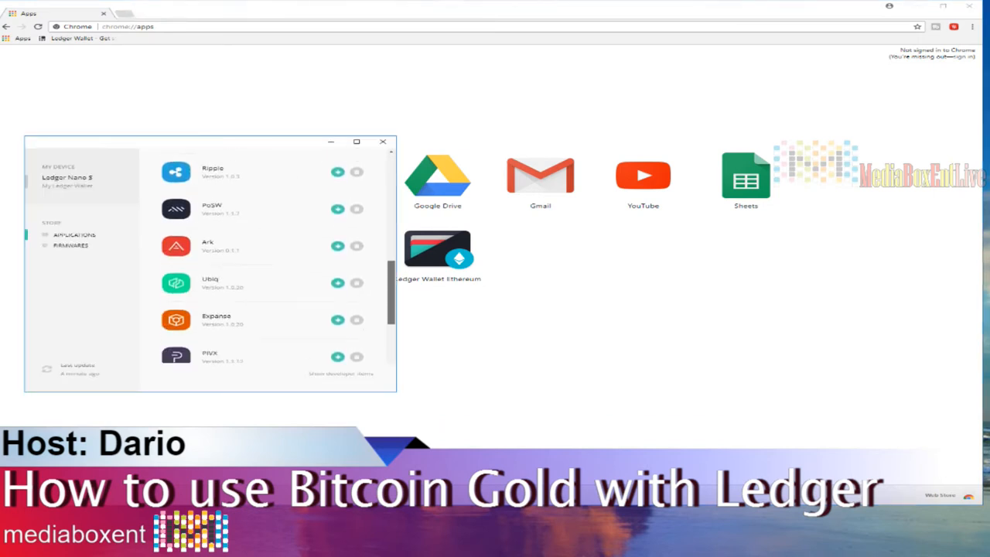
scroll("down", 3)
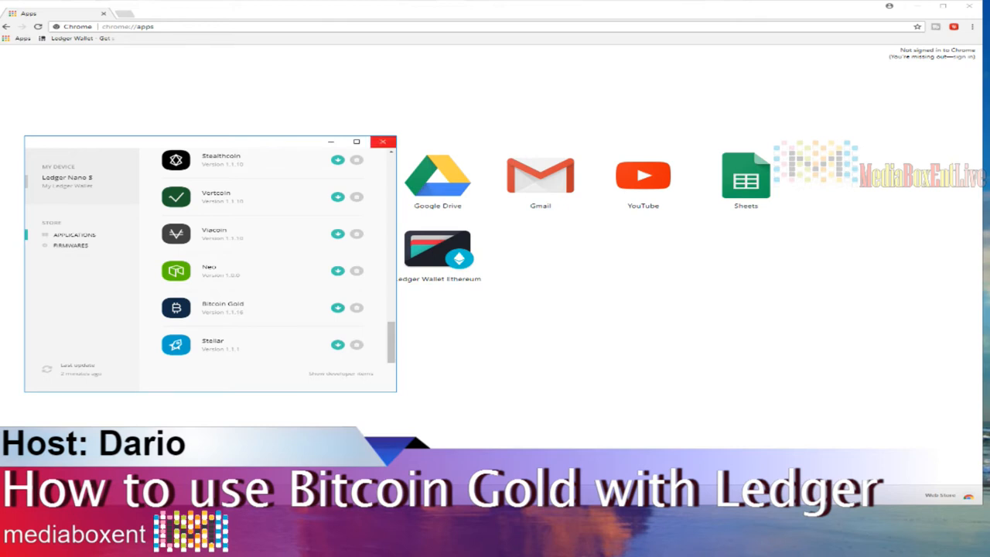
left_click(383, 143)
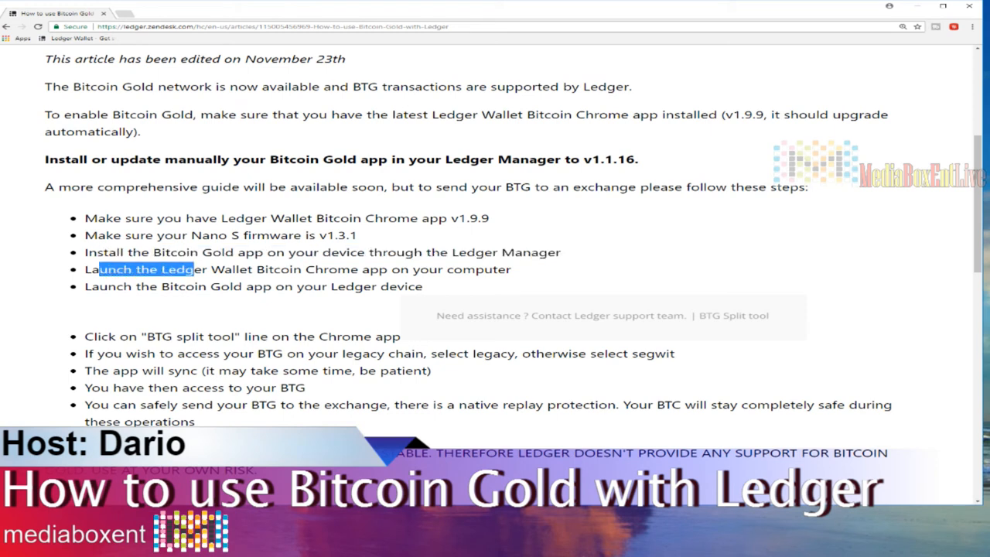
- Highlight the launch step and start Ledger Wallet Bitcoin from Chrome's Apps
left_click_drag(100, 269, 510, 269)
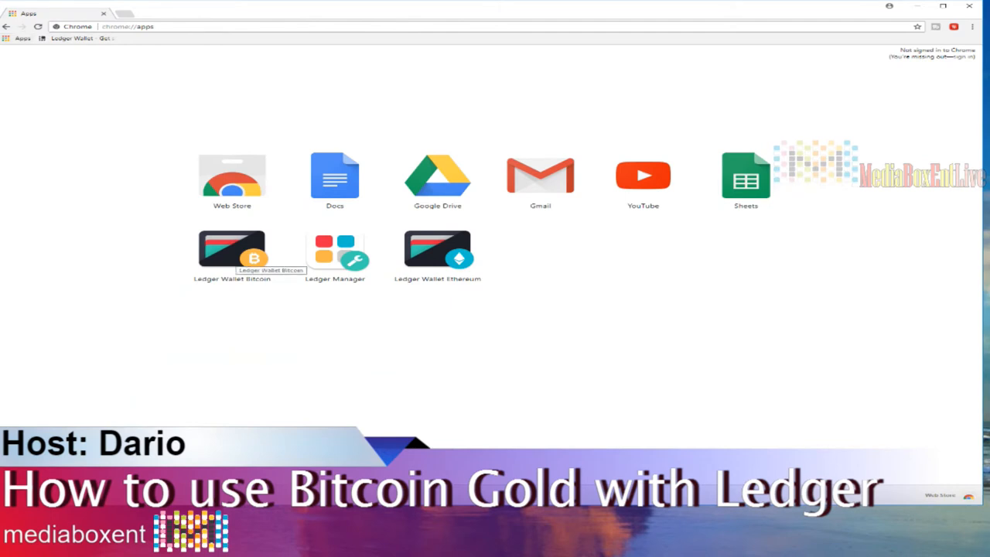
left_click(232, 251)
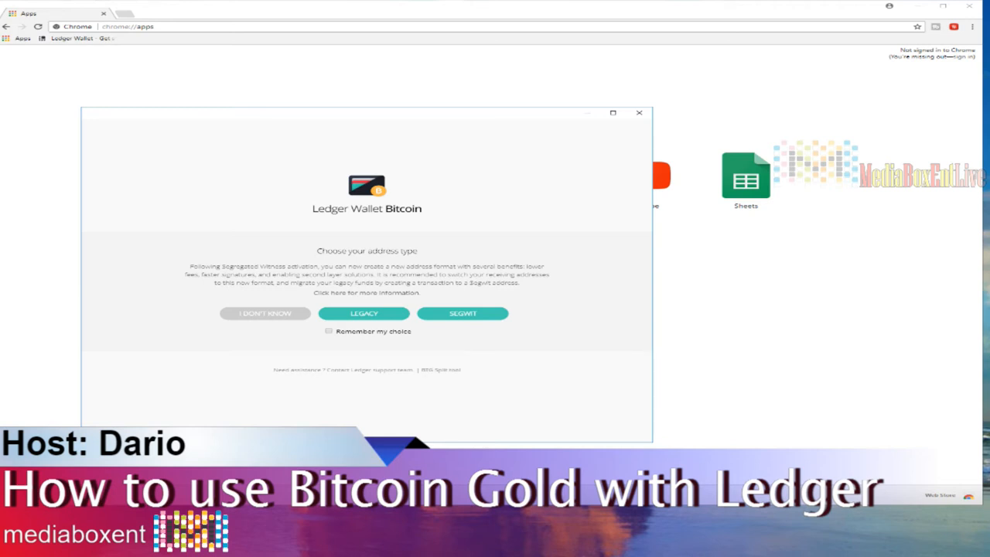
- Choose Legacy to load the Bitcoin Gold account with its 0.00023 BTG balance
left_click(440, 368)
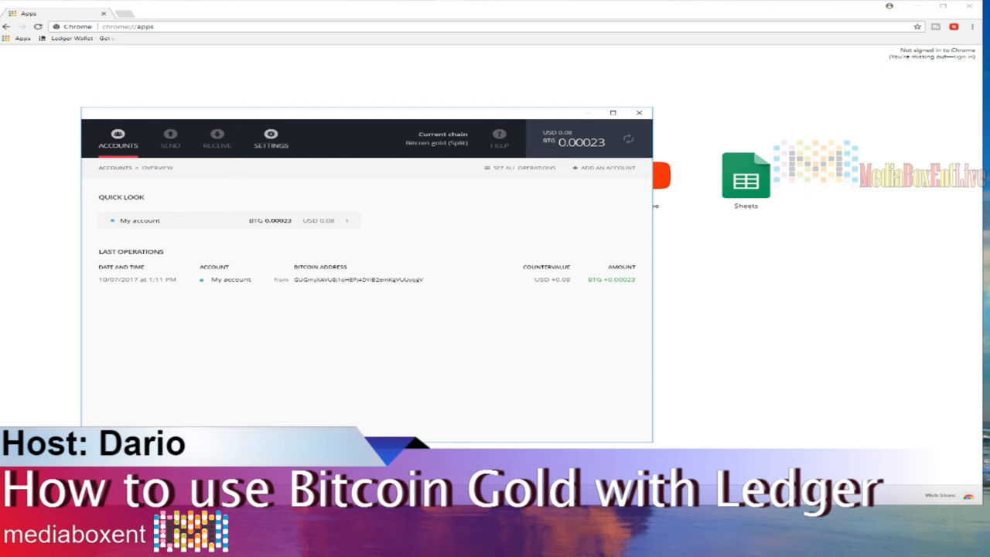
- Exit the Legacy account via Settings and bring up the BTG split tool dialog
left_click(271, 140)
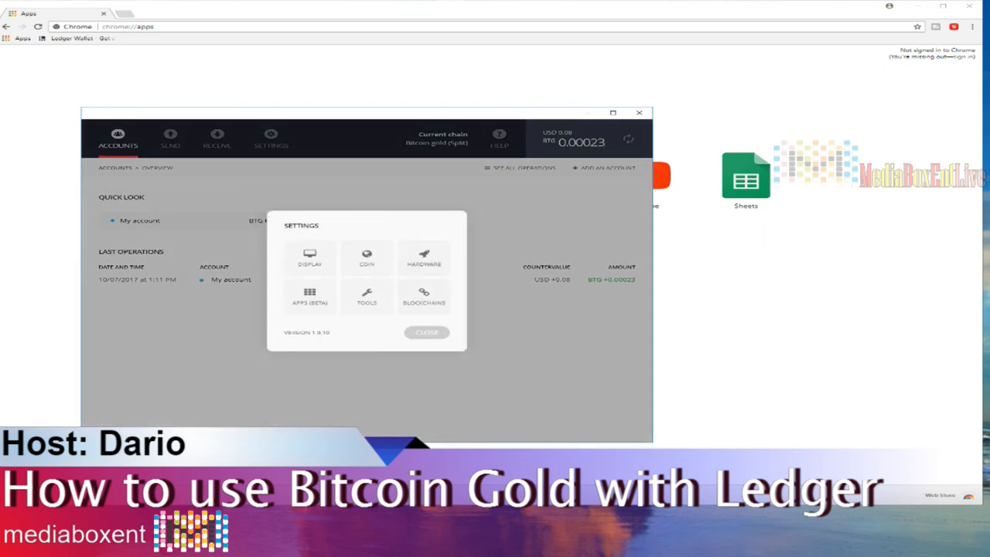
left_click(427, 333)
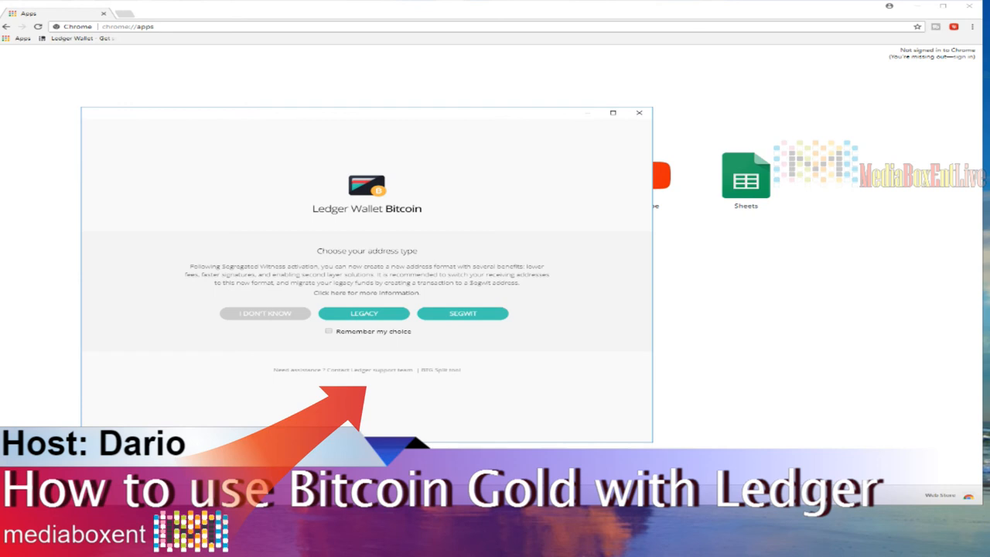
left_click(439, 368)
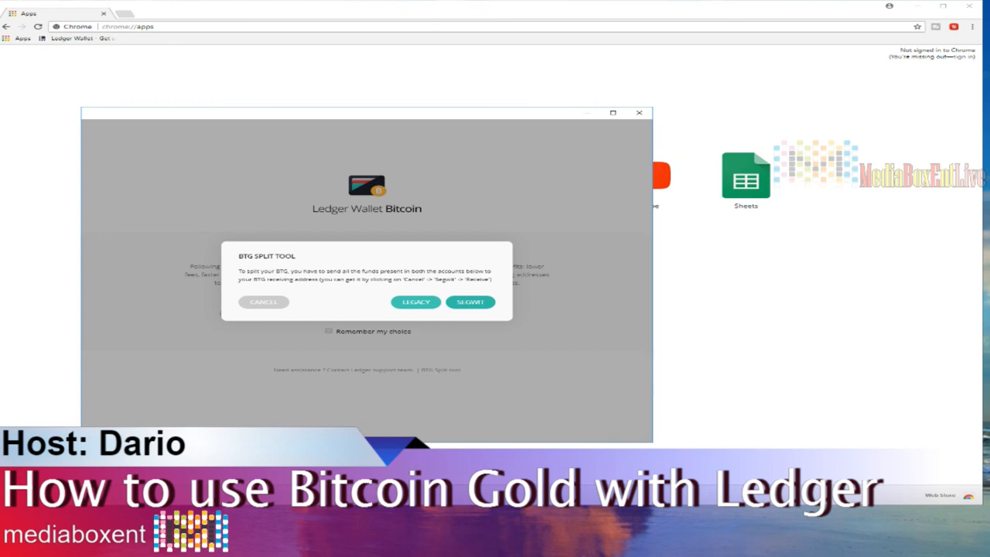
- Choose SegWit in the split tool and open the SegWit account to start syncing
left_click(470, 302)
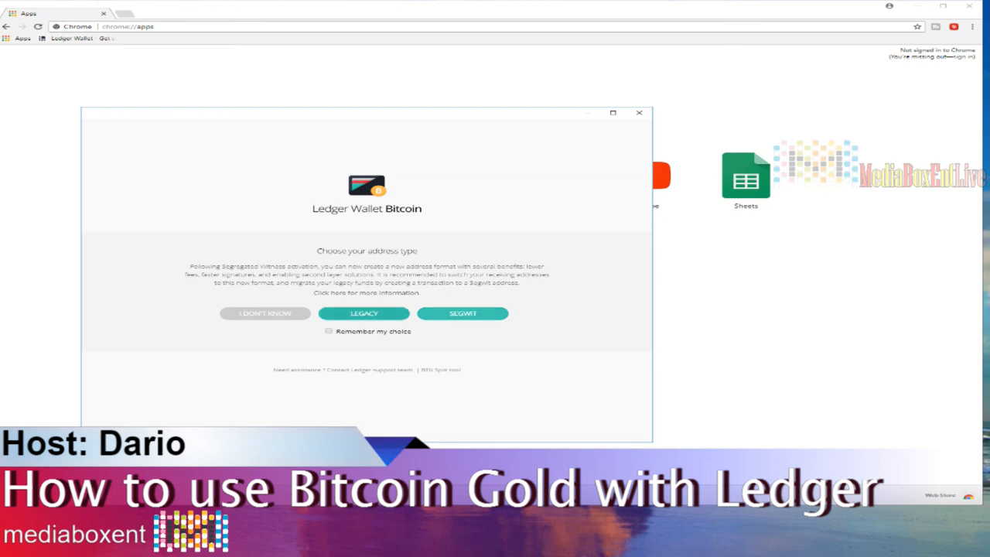
left_click(463, 313)
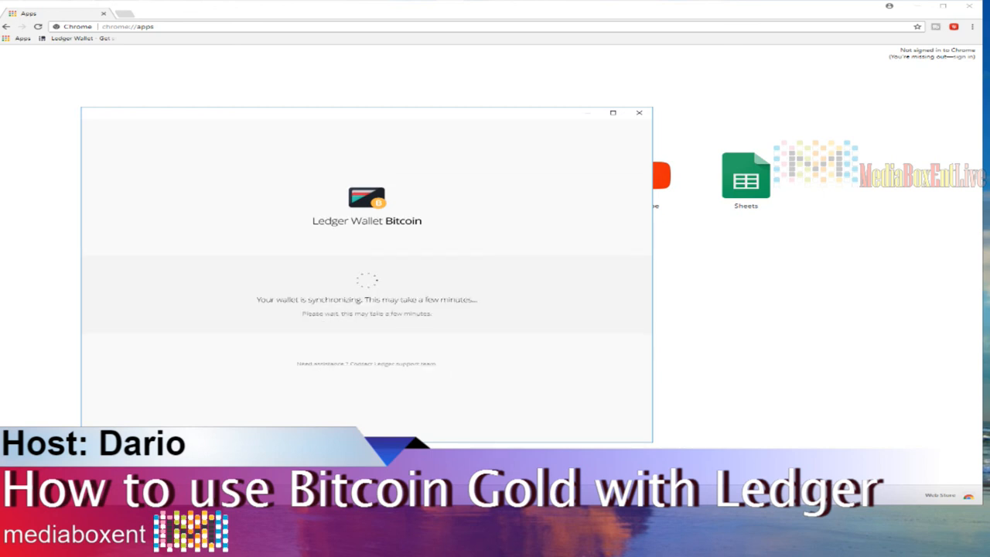